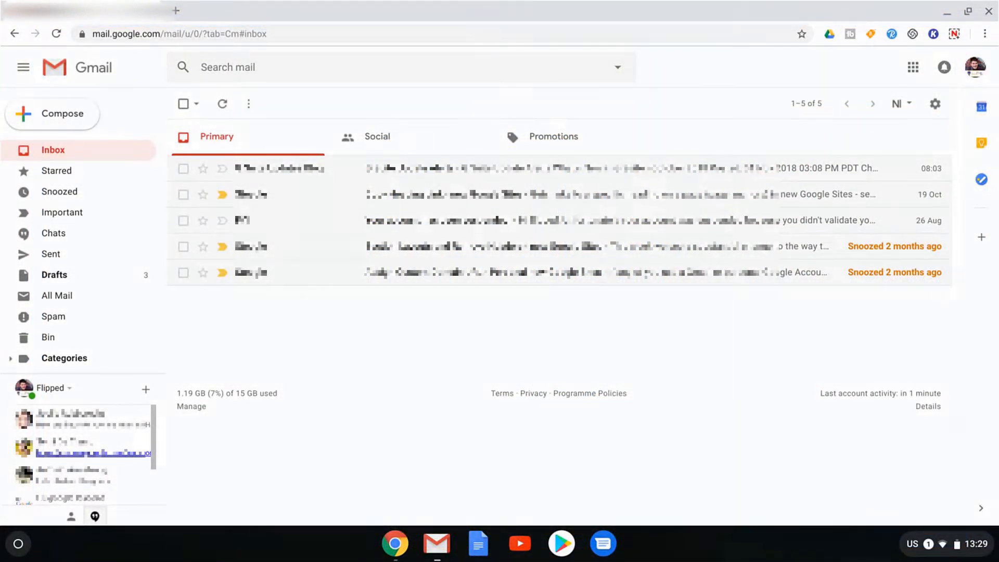
mouse_move(832, 323)
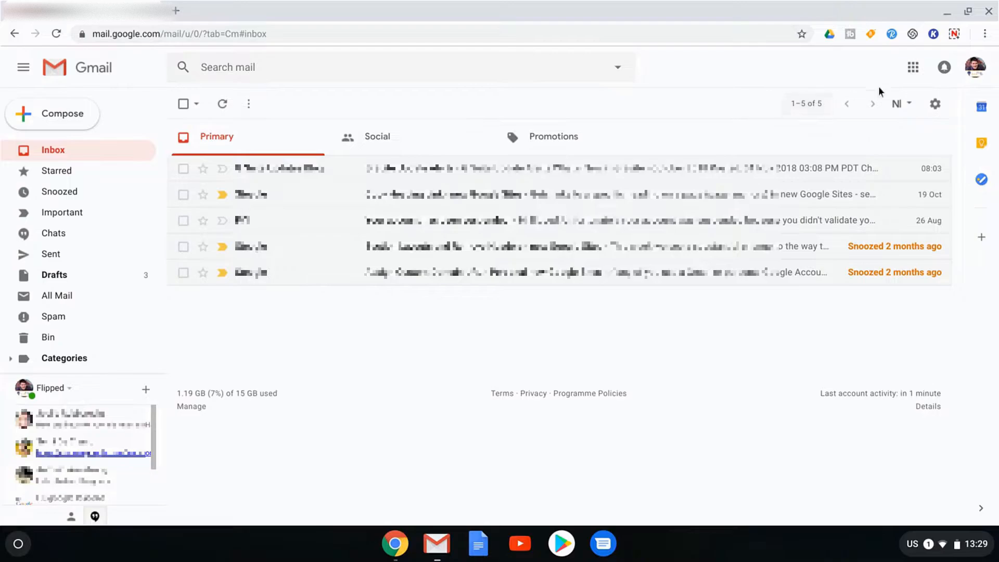
- Open the Google apps launcher from the top-right of Gmail
left_click(912, 67)
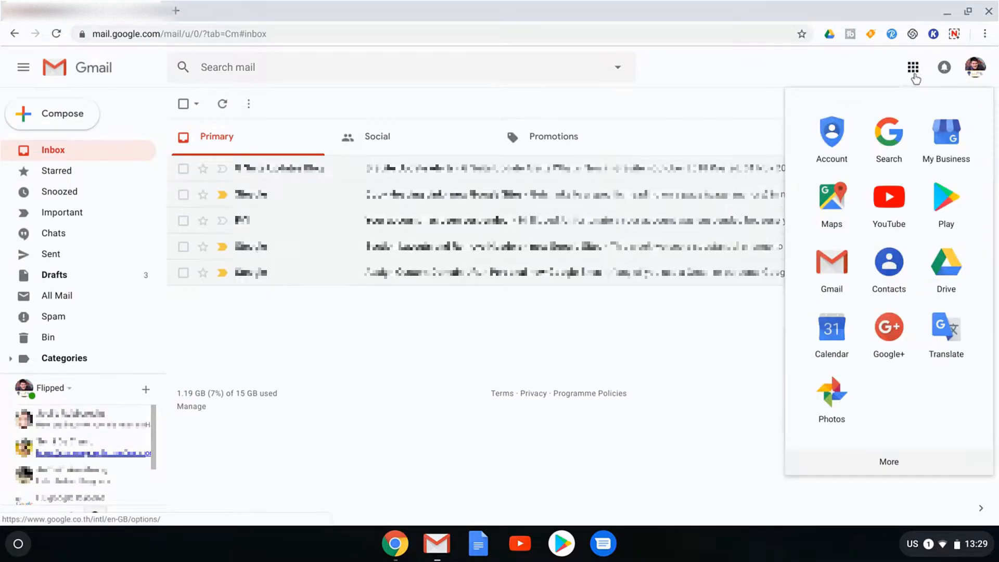
- Launch Google Contacts from the apps launcher to see the Test Surname contact
left_click(888, 264)
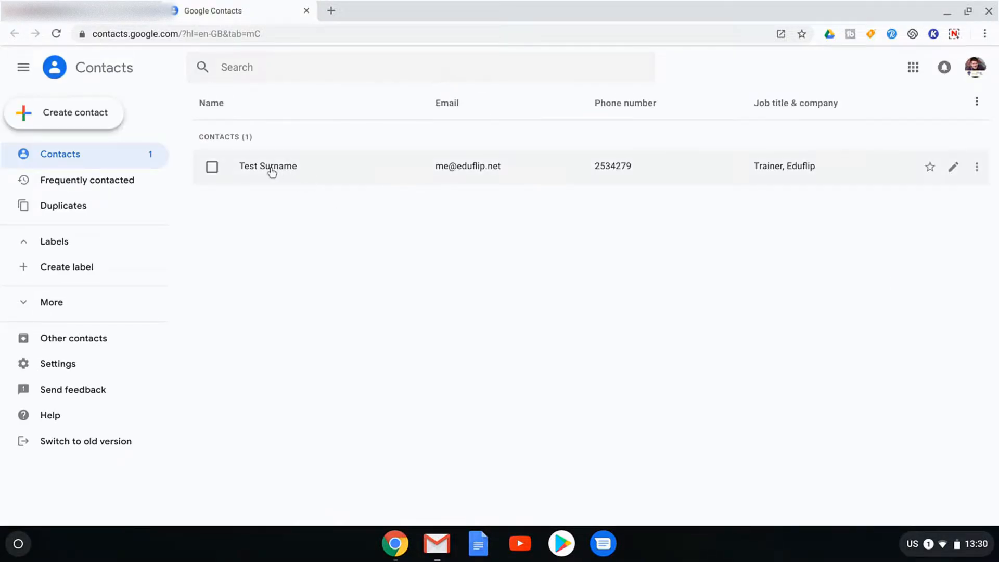
mouse_move(476, 178)
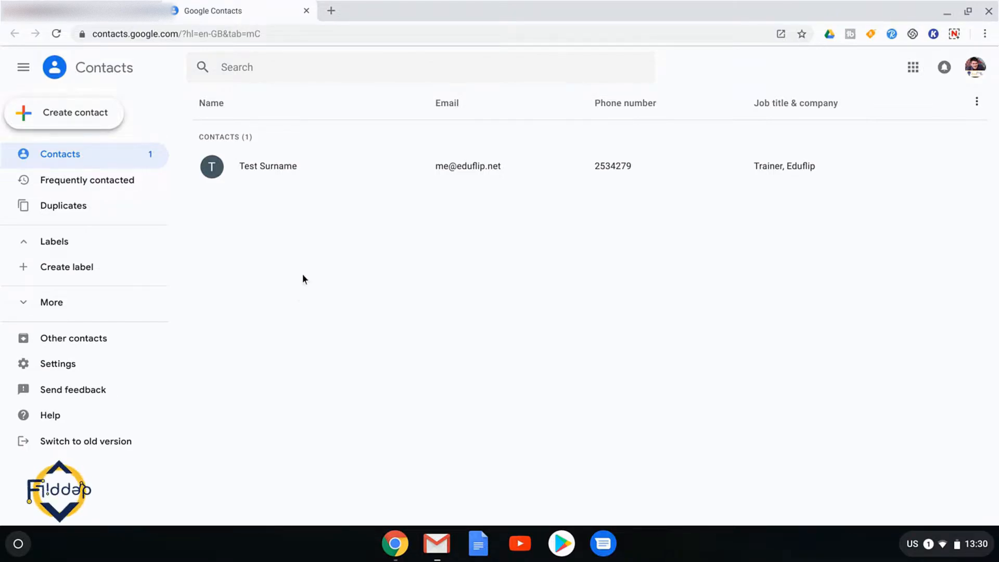
mouse_move(89, 121)
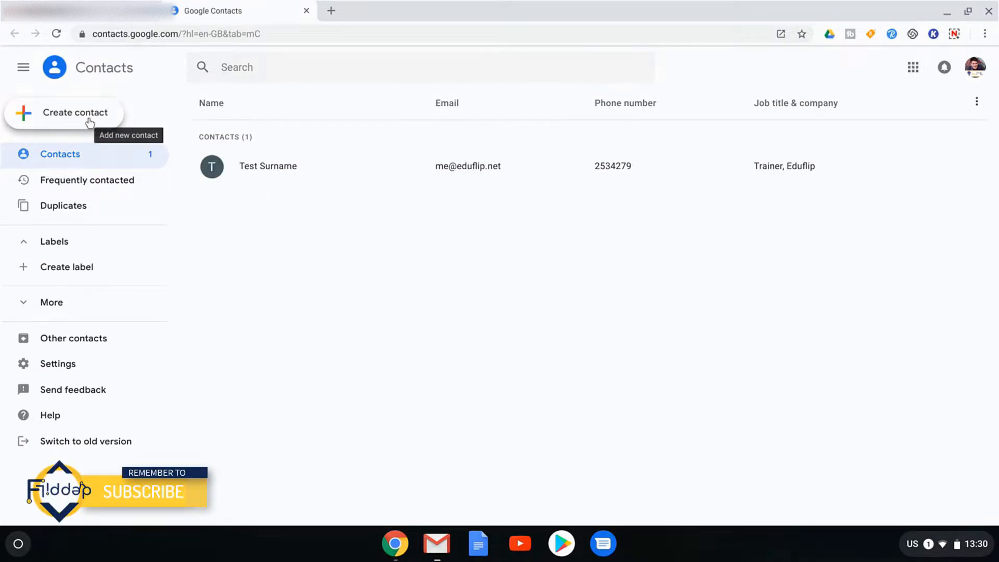
- Draft contact Test2 Name2, Teacher at Eduflip, with email, phone and a note
left_click(75, 112)
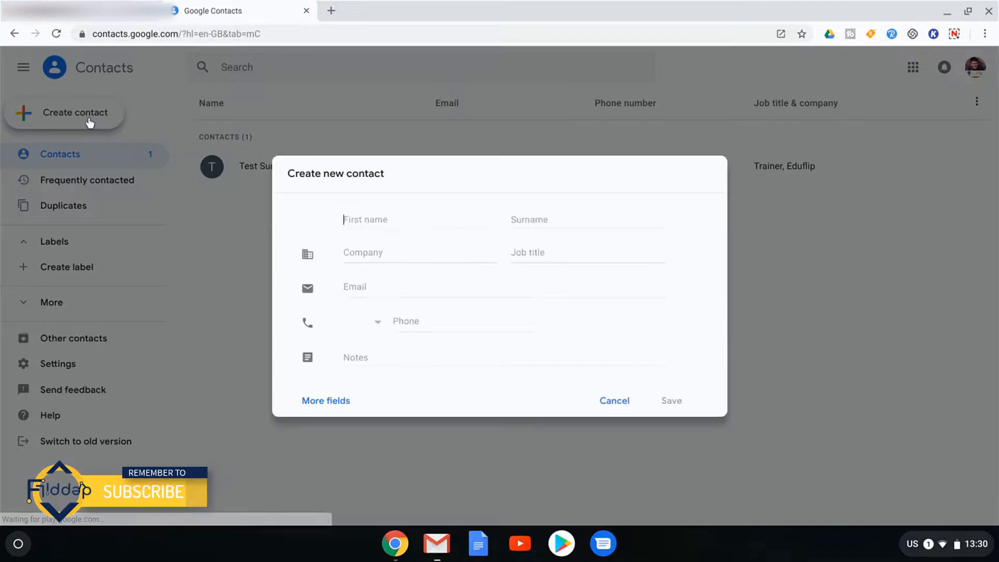
type("Test2")
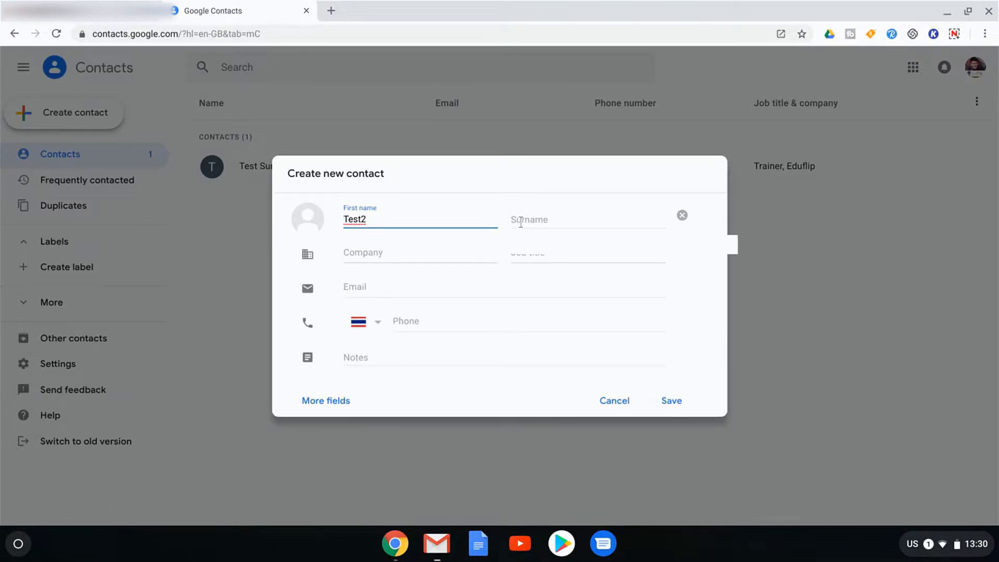
type("Name2")
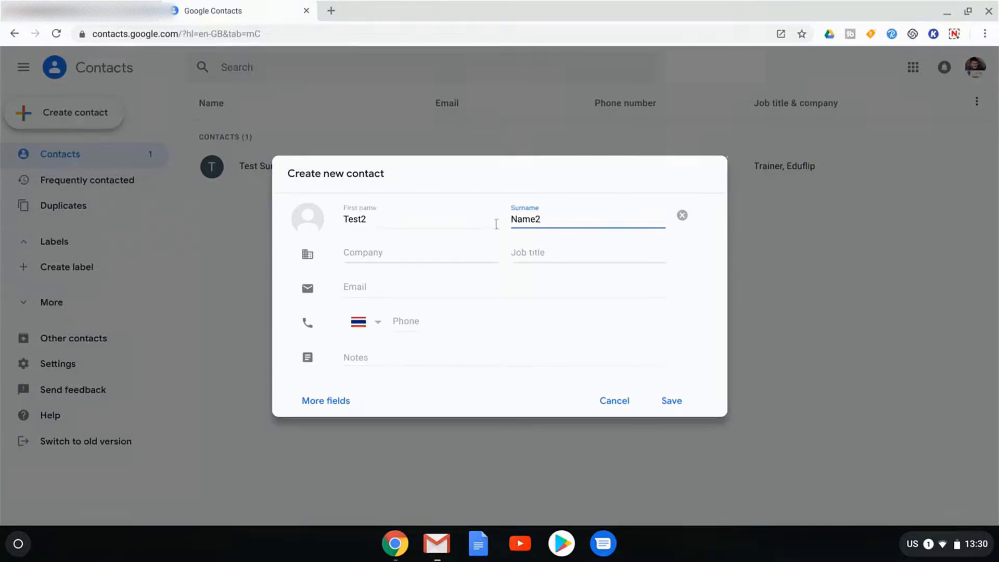
type("Eduflip")
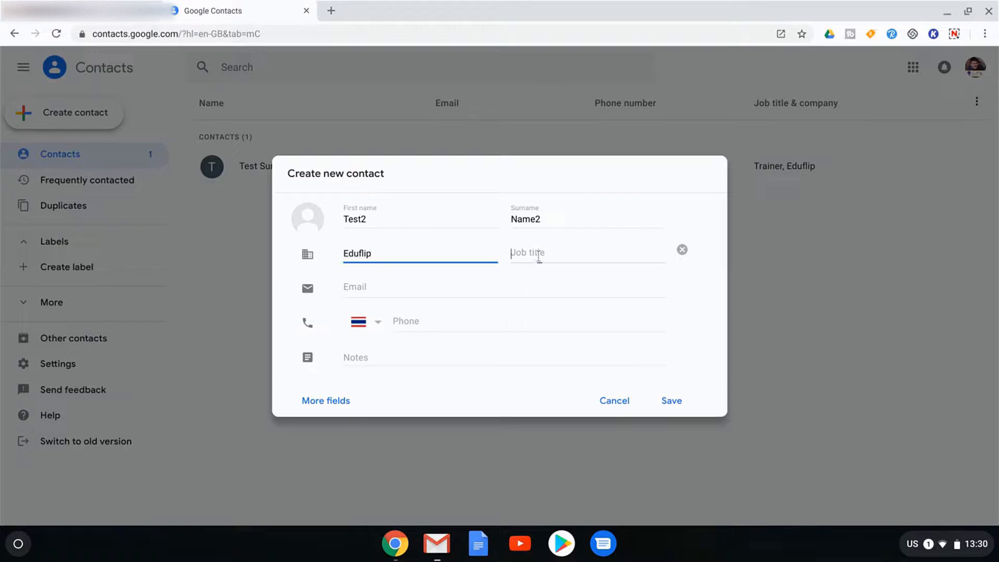
type("Teacher")
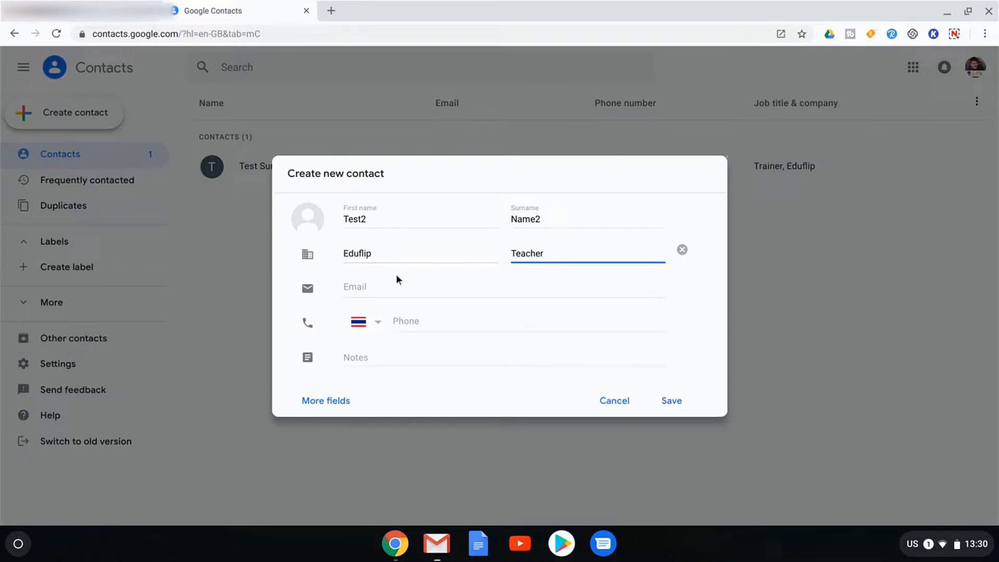
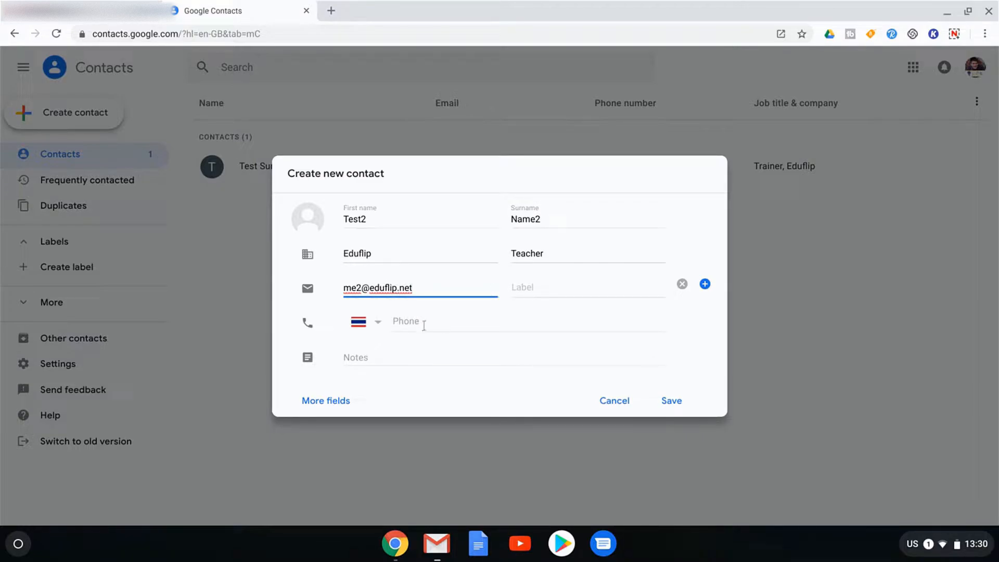
type("5673425")
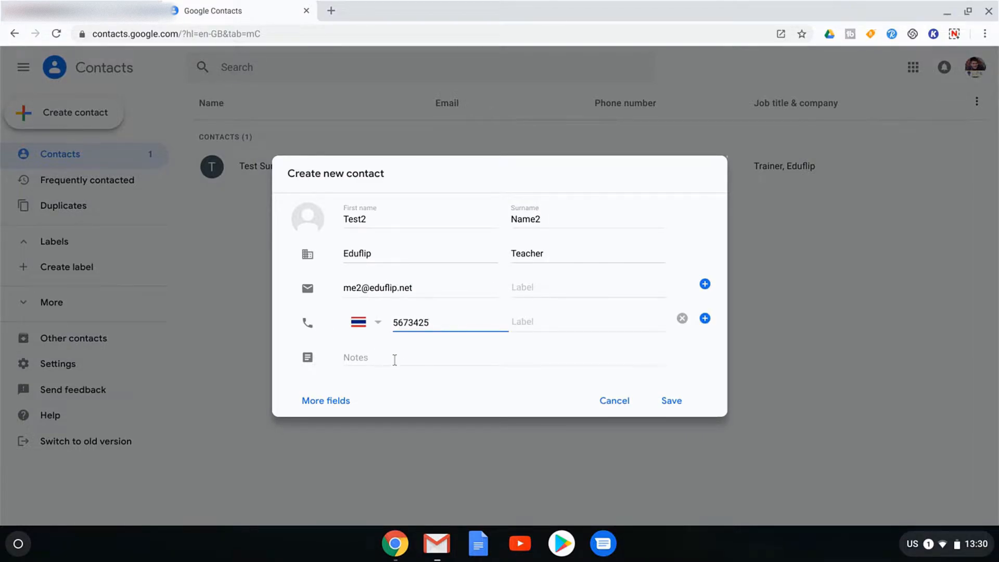
type("This is a second test a")
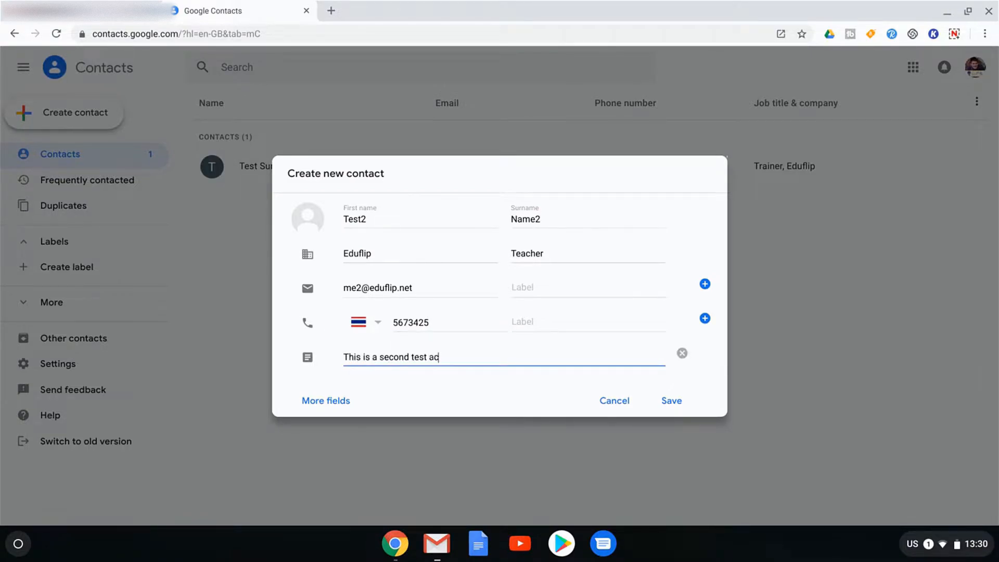
type("count")
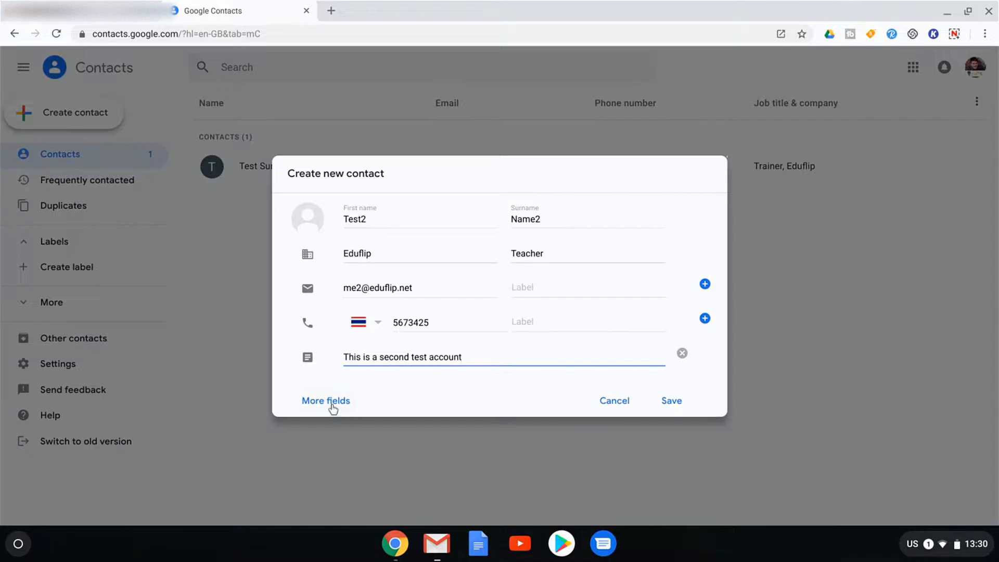
left_click(325, 400)
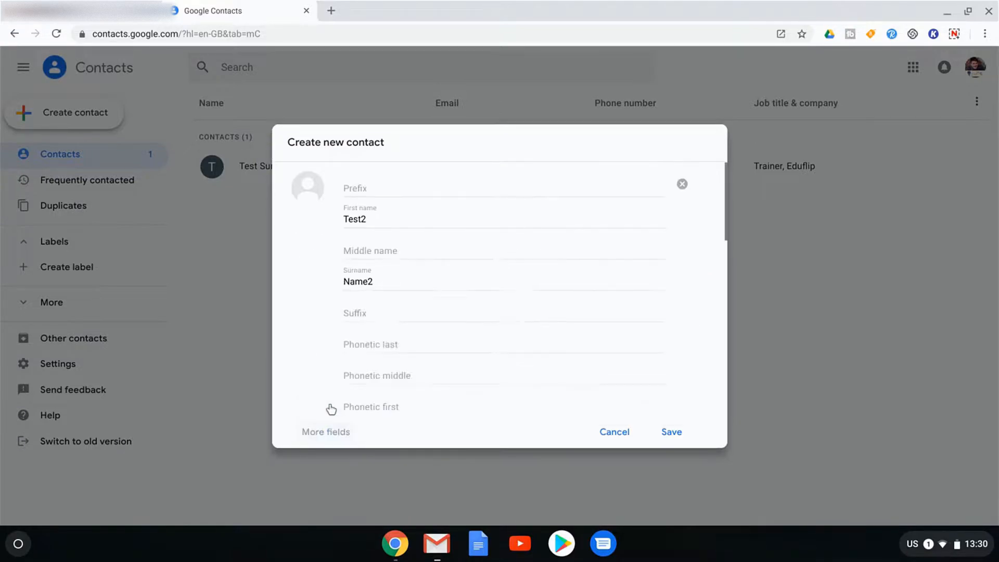
scroll("down", 3)
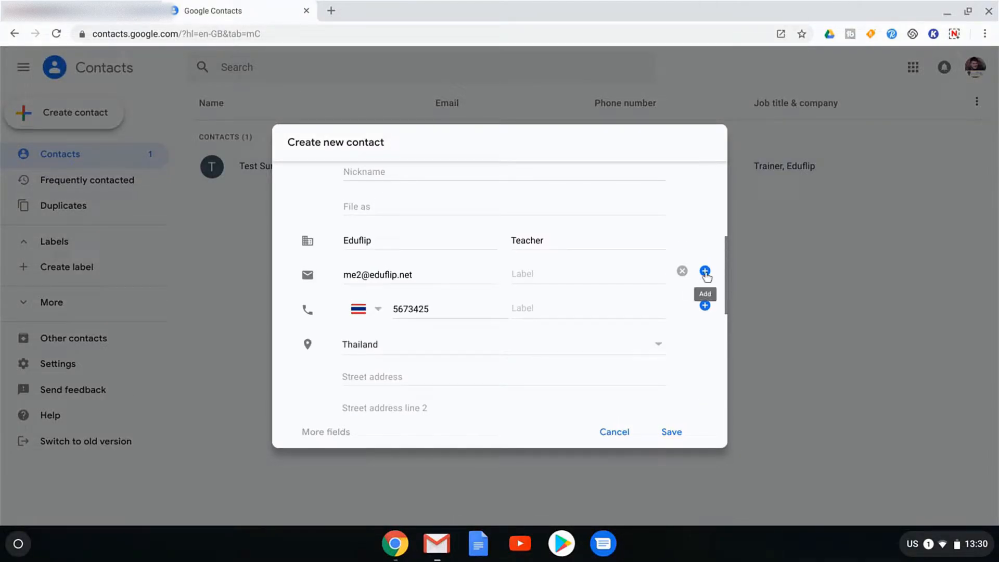
left_click(705, 273)
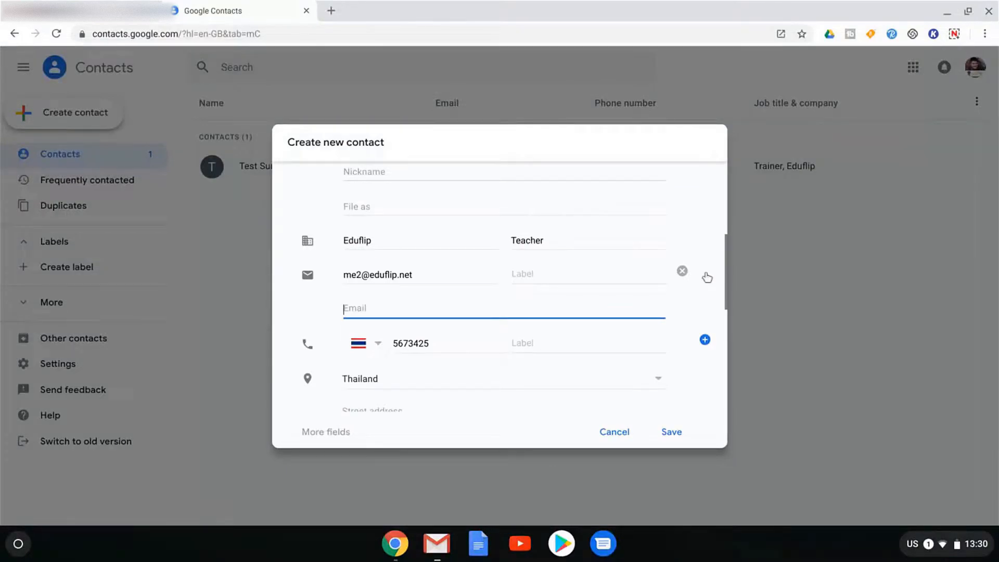
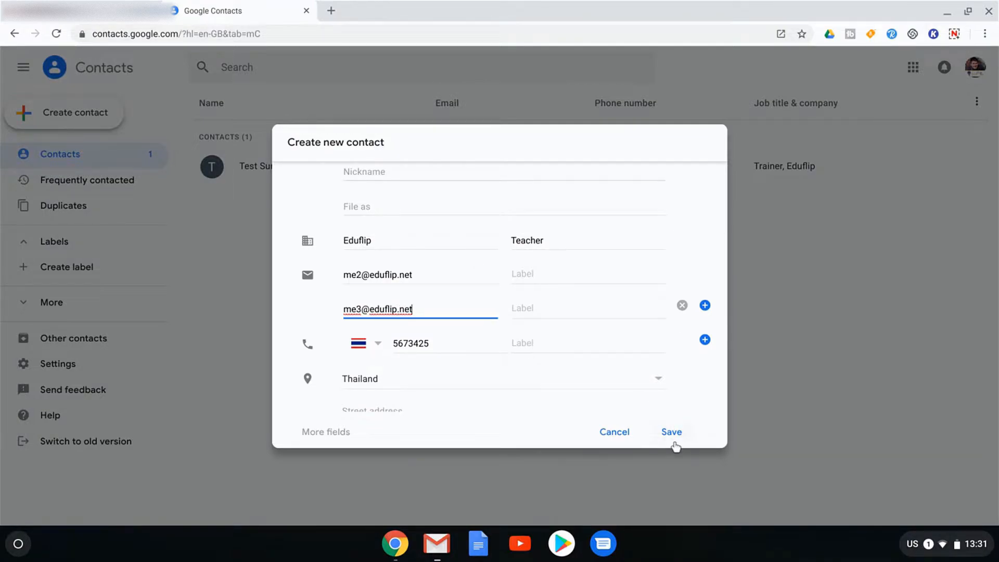
- Save Test2 Name2 and close its contact card to return to the list
left_click(671, 431)
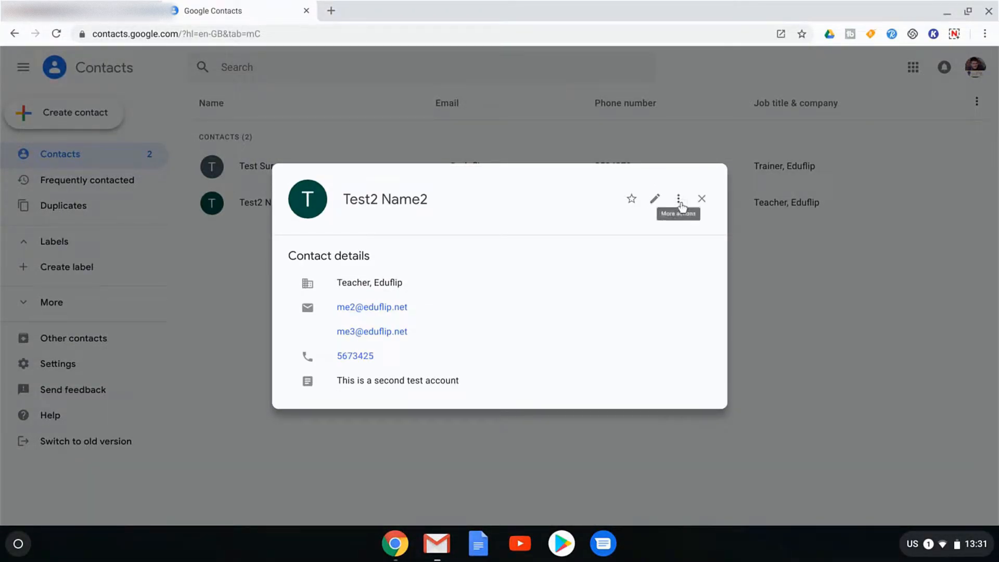
left_click(677, 199)
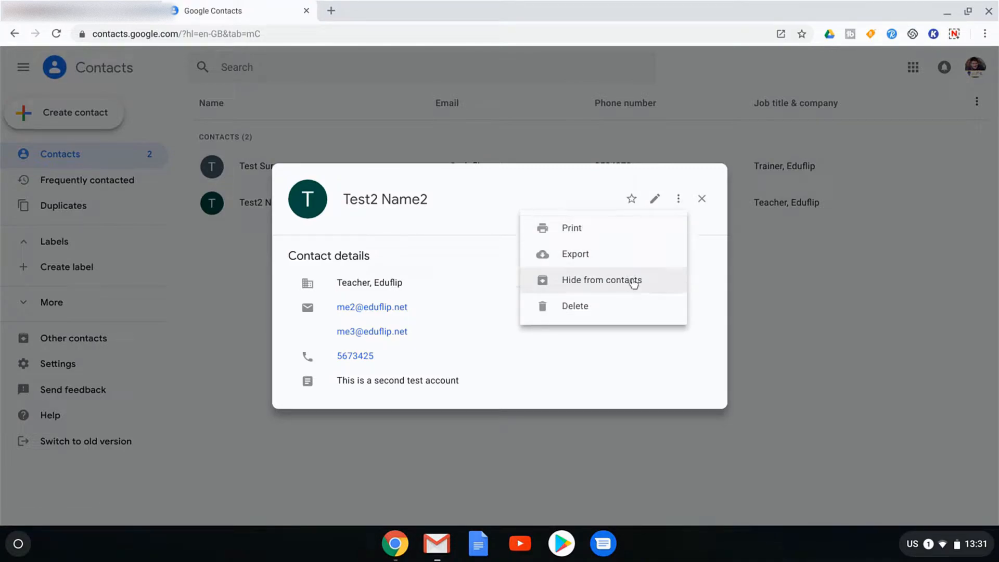
mouse_move(702, 208)
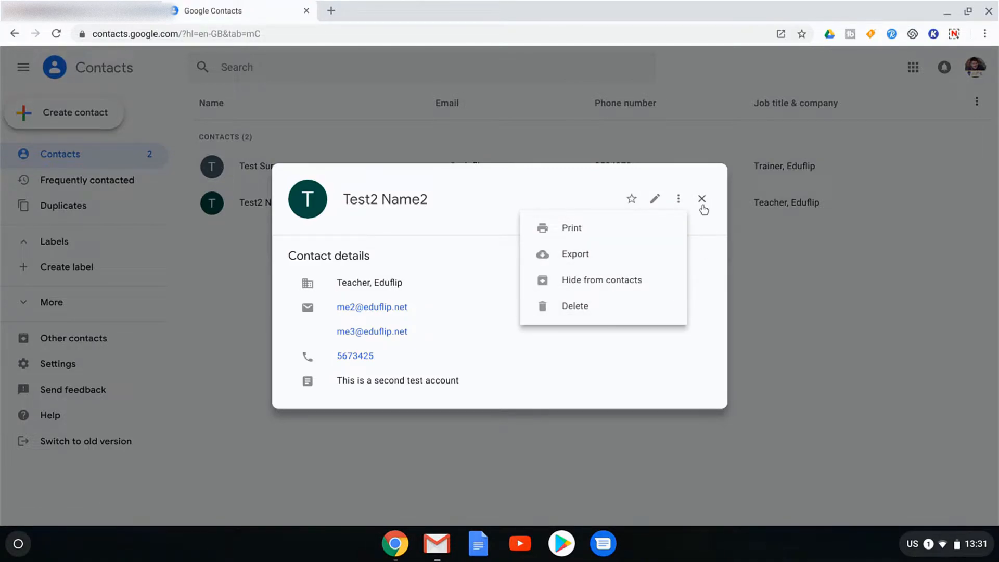
left_click(701, 199)
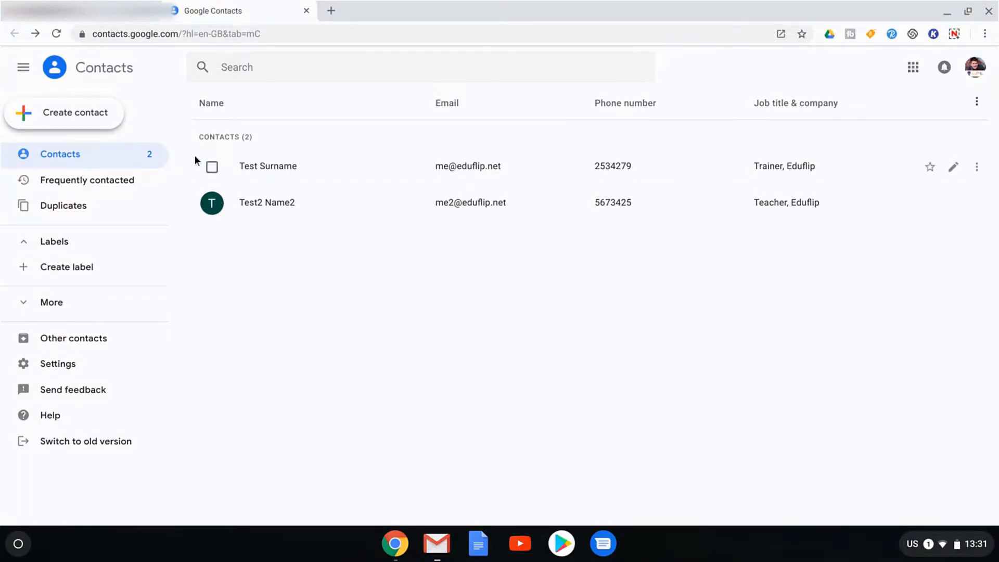
- Select Test Surname and Test2 Name2 and add both to a new label 'test'
left_click(212, 166)
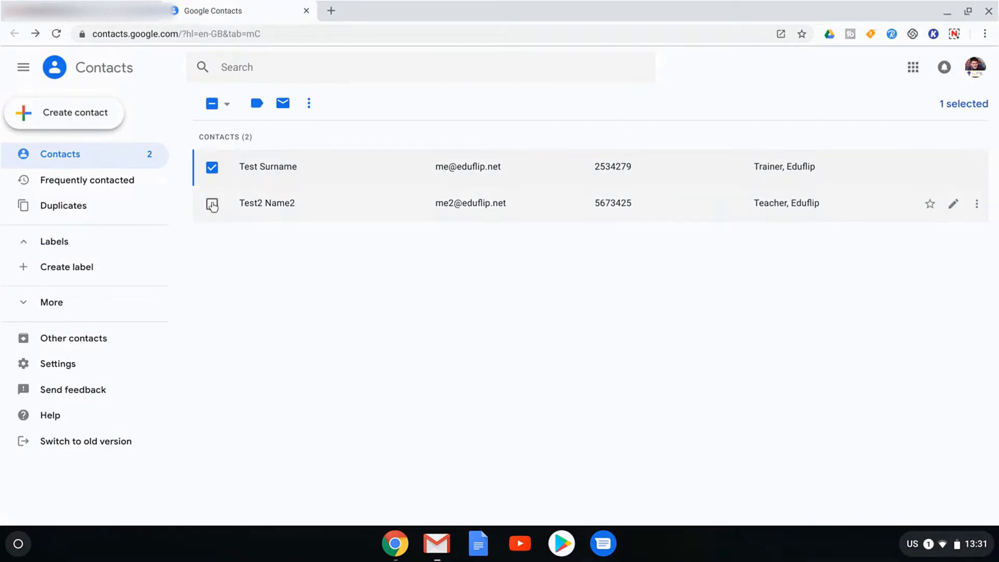
left_click(211, 203)
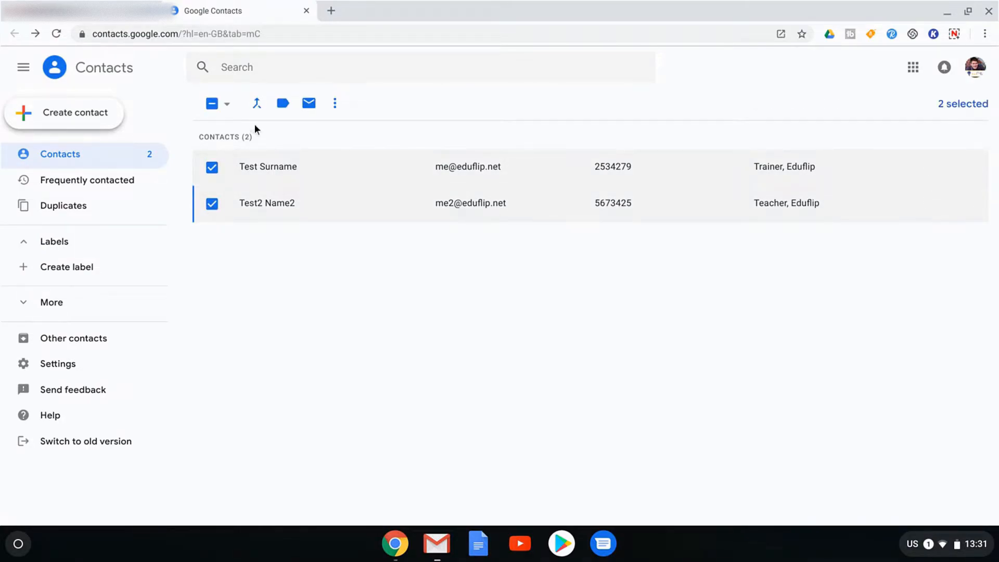
mouse_move(256, 103)
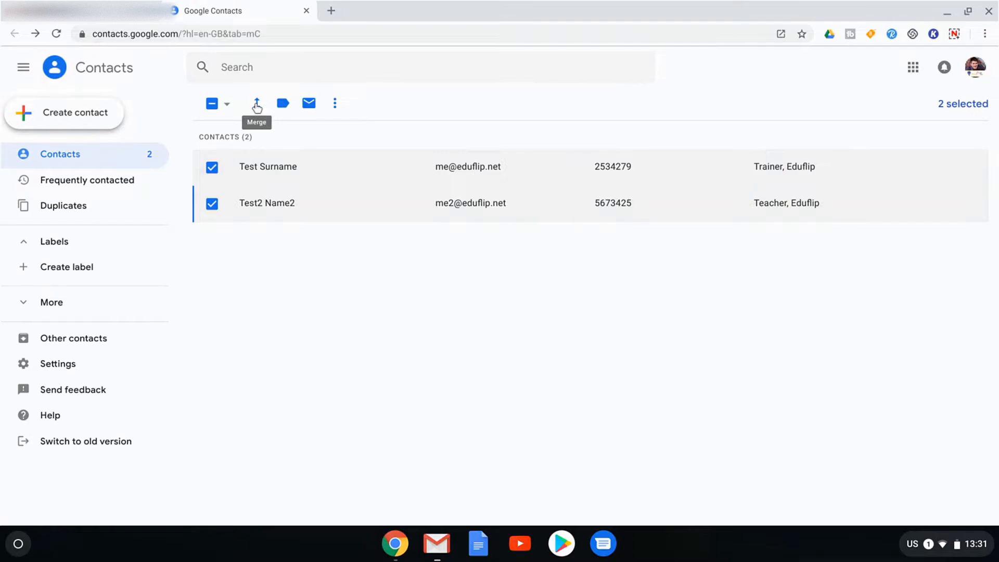
mouse_move(282, 103)
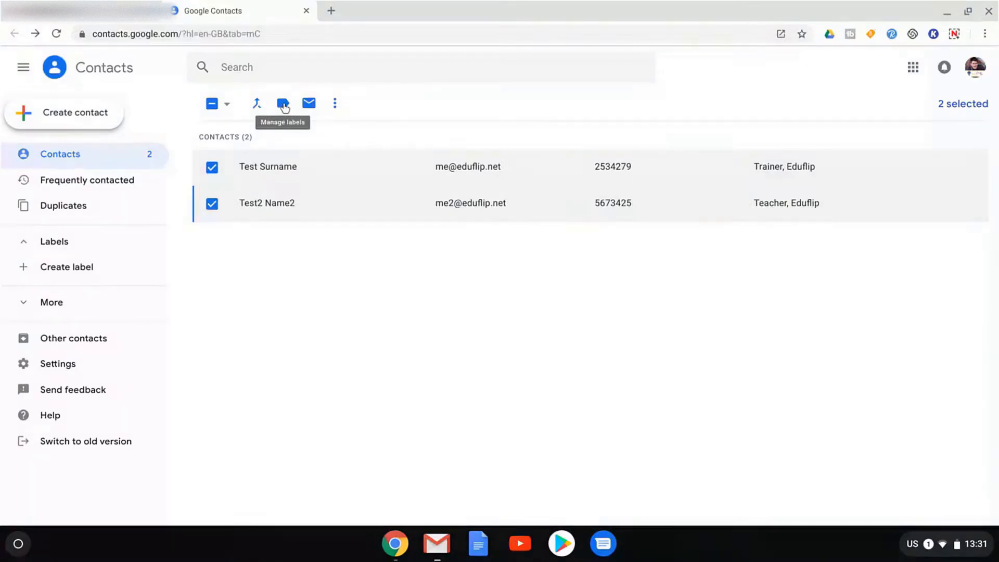
left_click(334, 103)
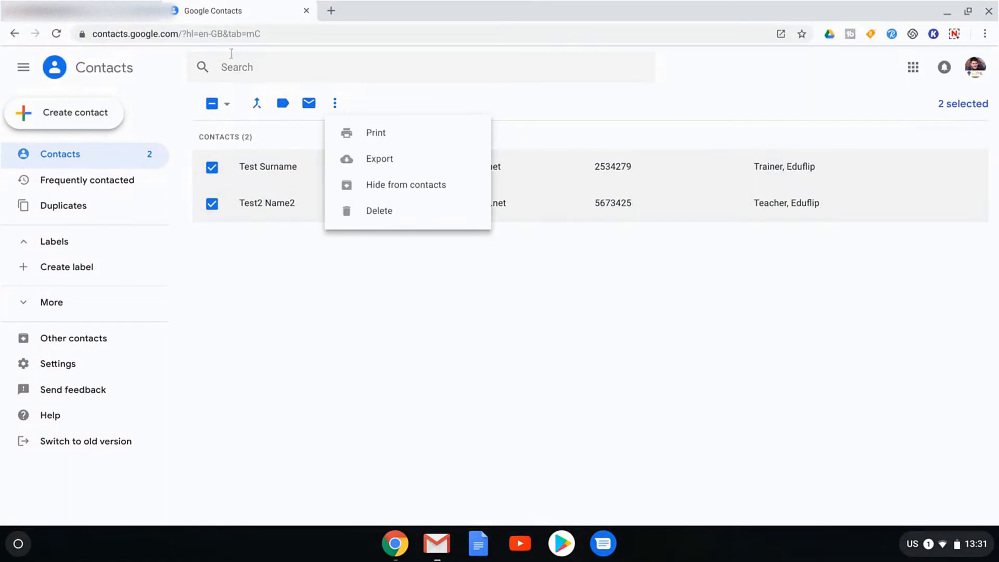
left_click(281, 102)
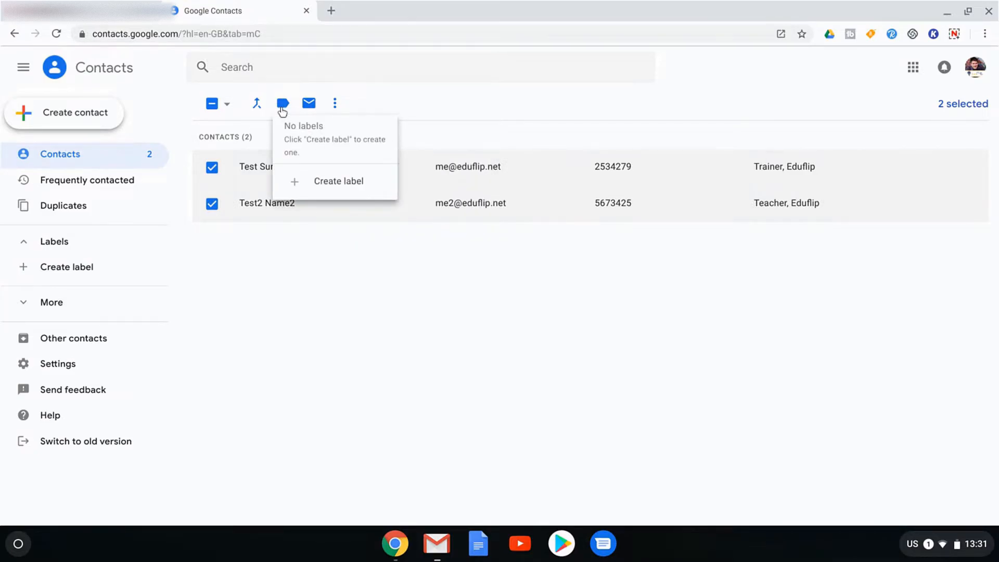
type("test")
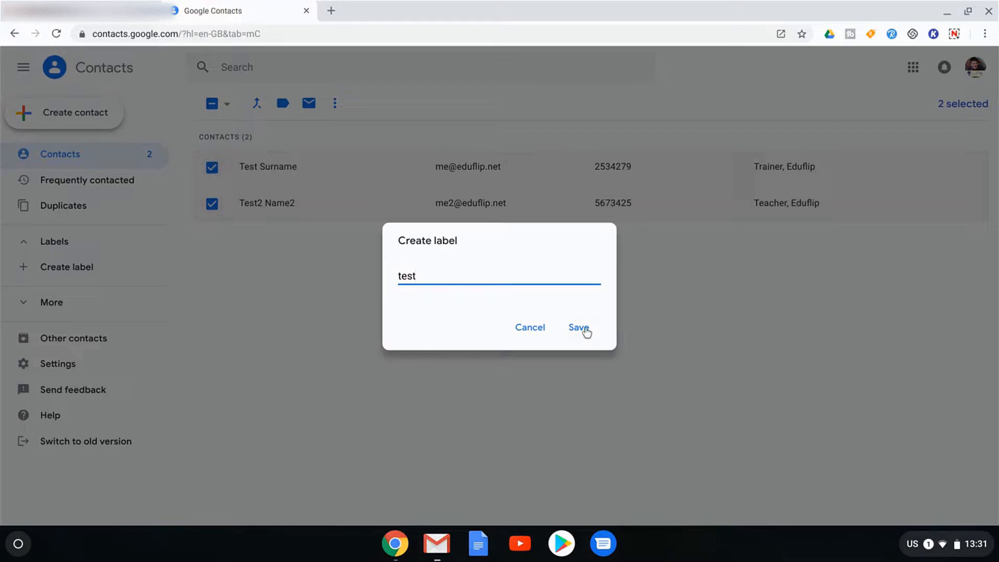
left_click(578, 327)
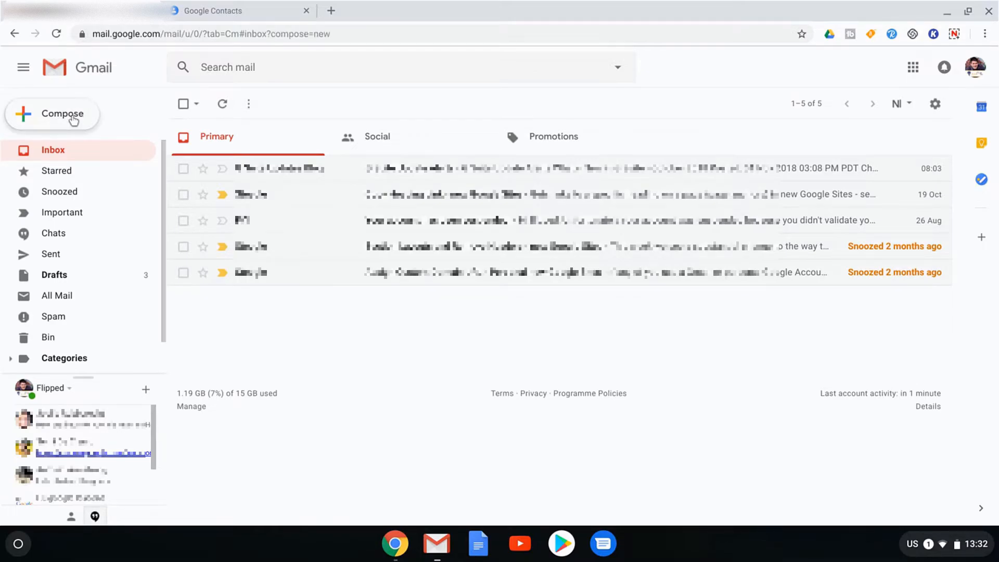
- Compose a new message and browse the Select contacts picker for recipients
left_click(62, 114)
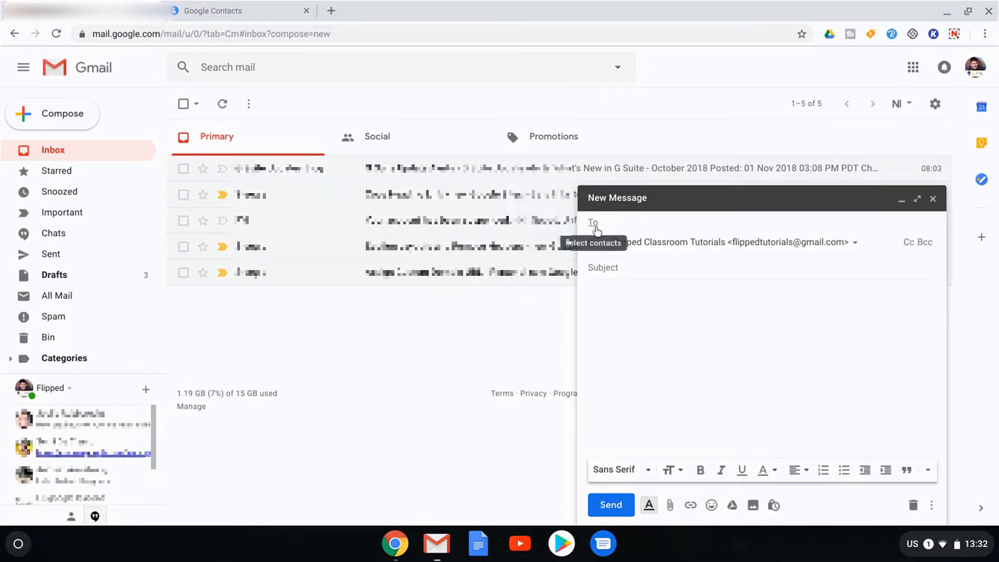
left_click(592, 242)
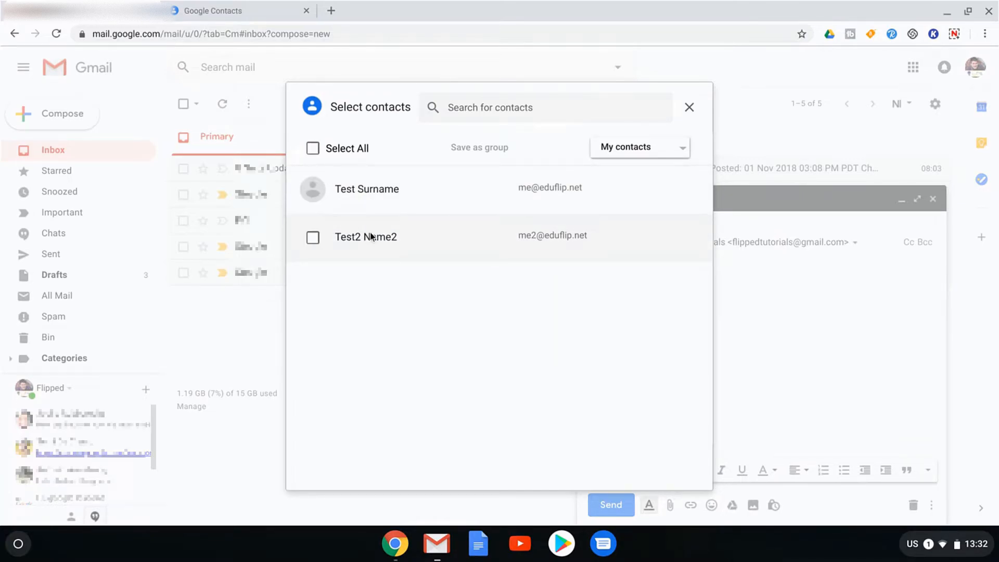
left_click(313, 238)
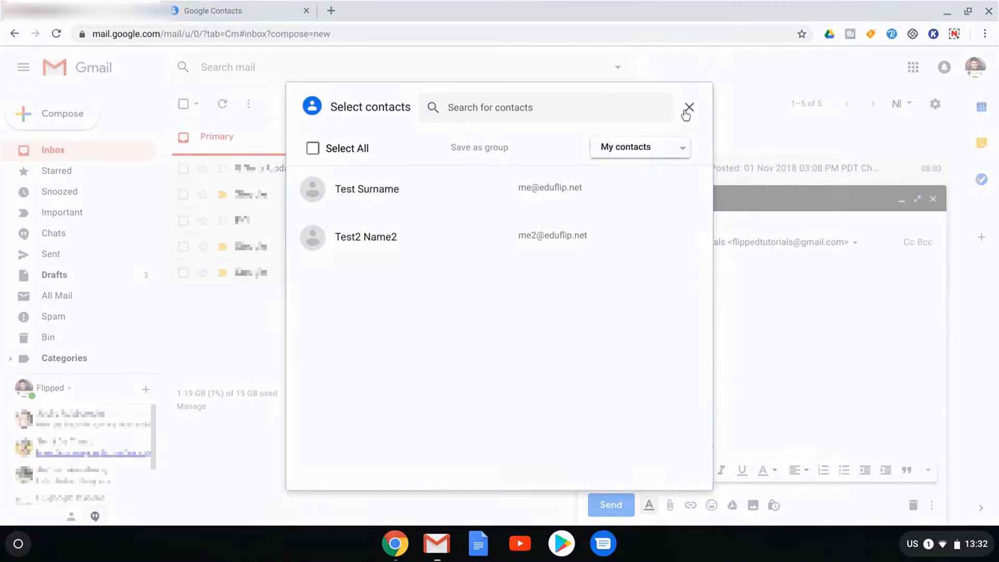
left_click(687, 107)
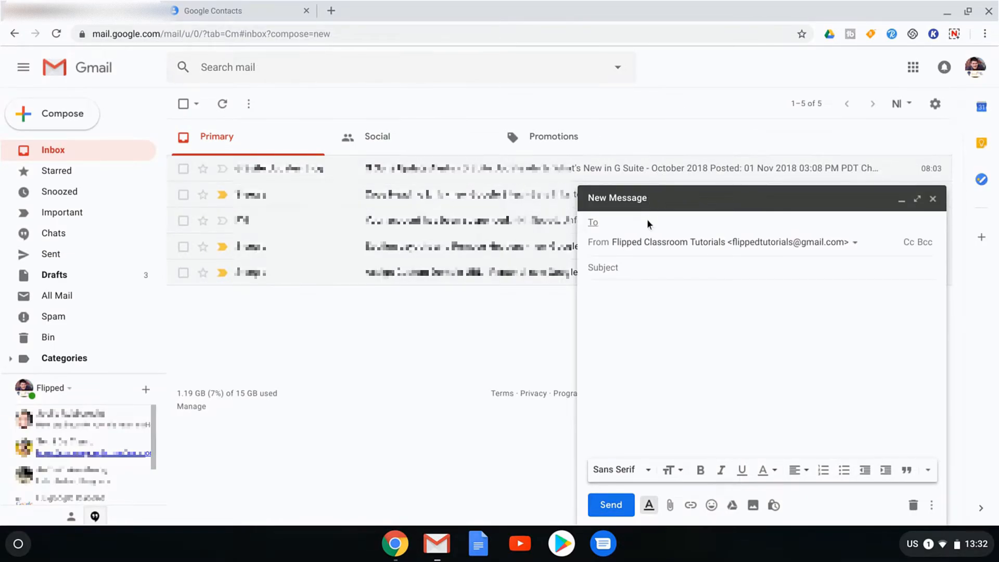
type("test")
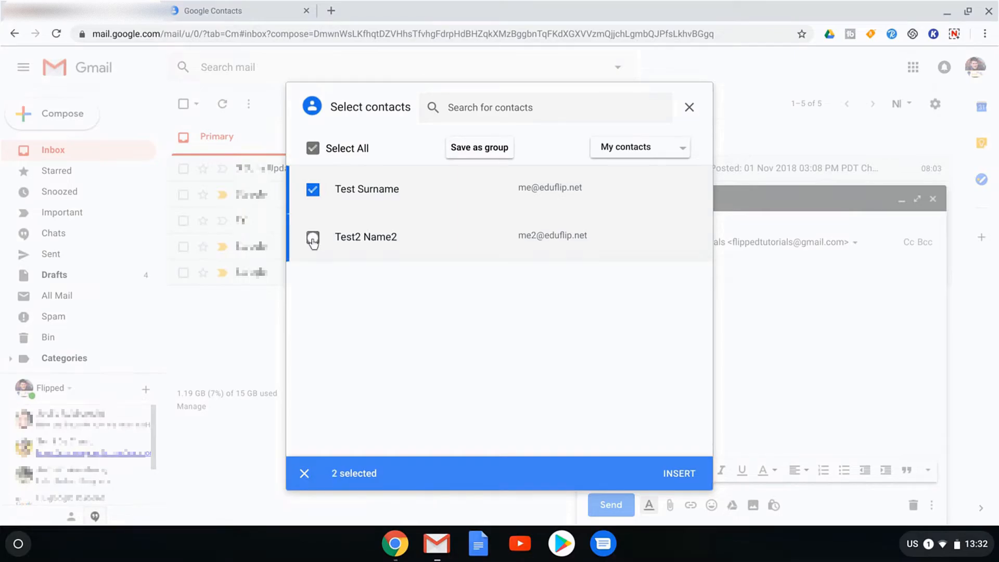
- Save Test Surname and Test2 Name2 as group 'testgroup', then close the picker
left_click(313, 237)
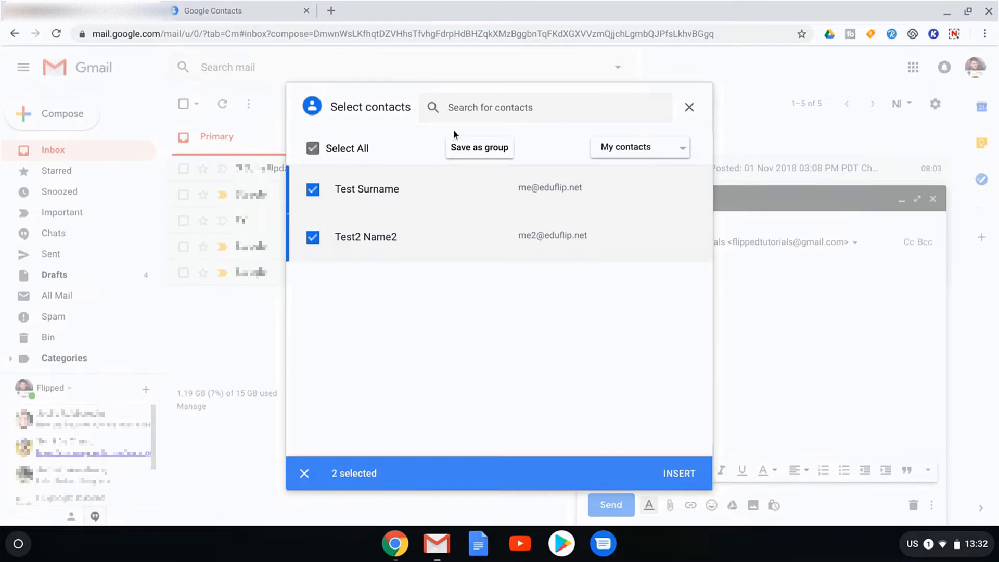
type("t")
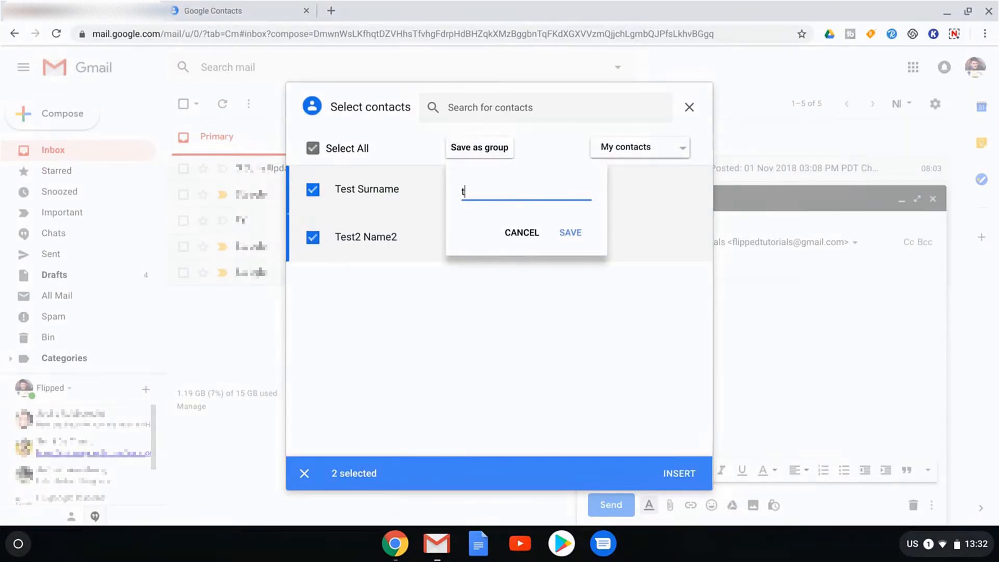
type("estgroup")
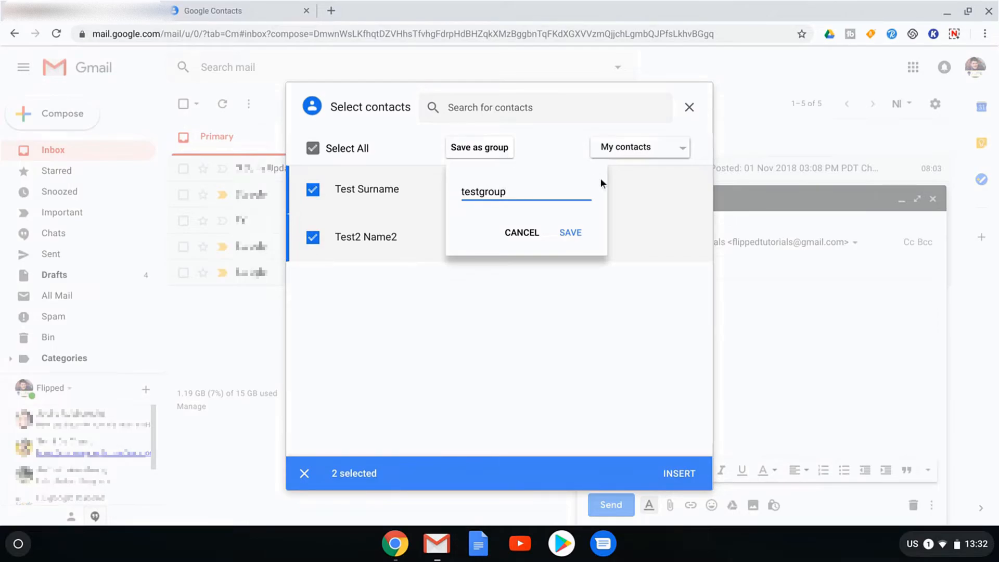
left_click(571, 232)
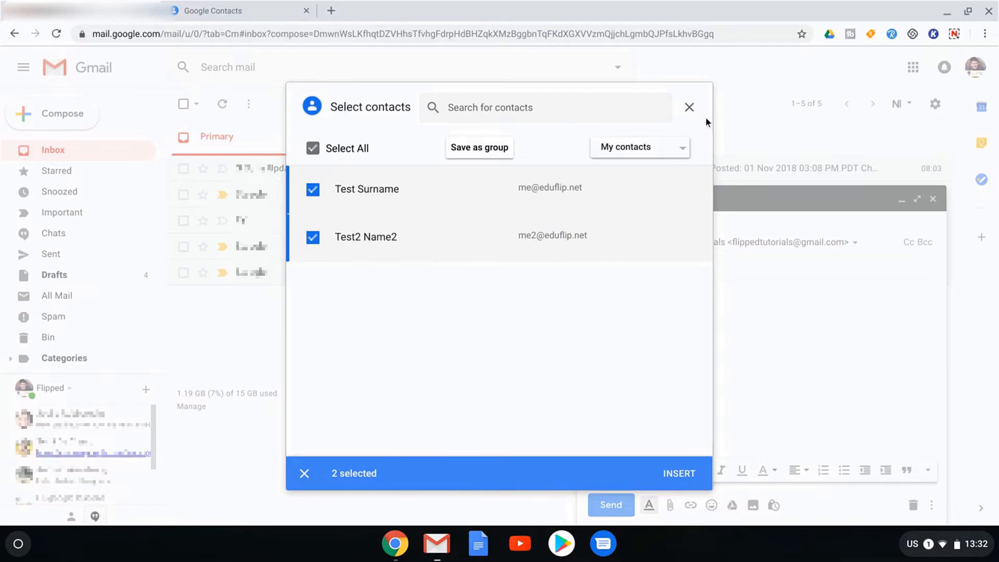
left_click(689, 107)
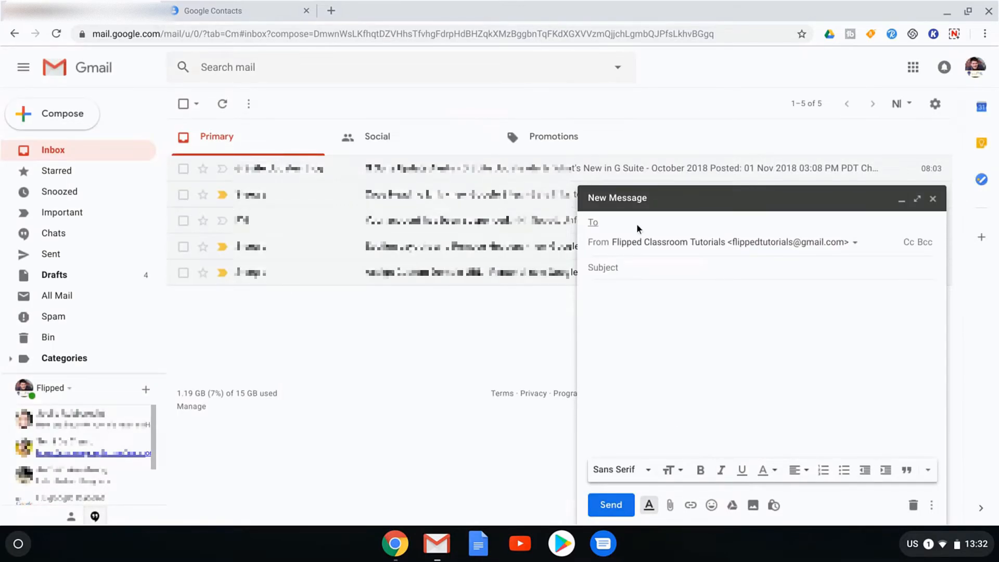
- Enter 'testgr' in the To field to add the testgroup recipients
type("testgr")
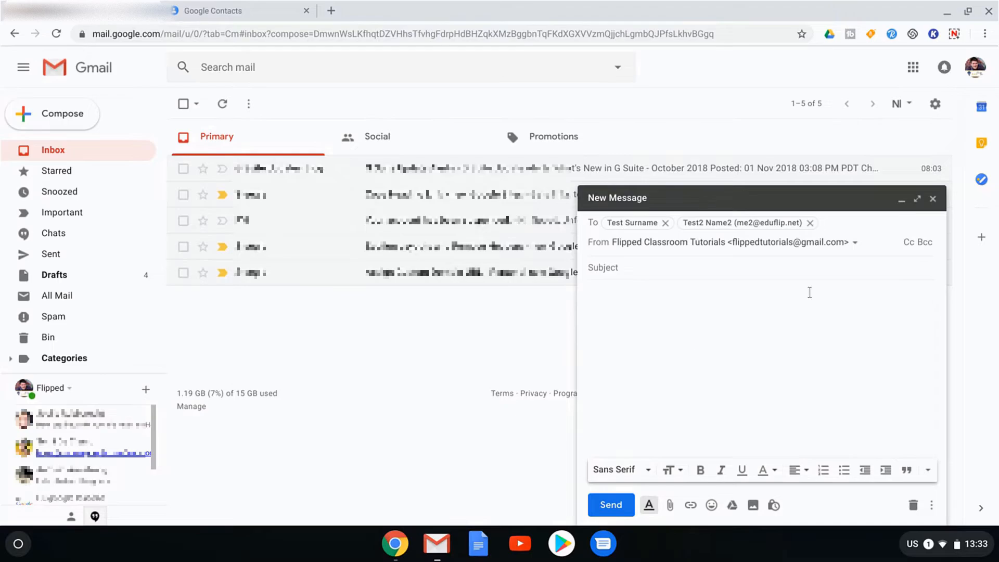
- Close the draft and reopen Google Contacts from the apps launcher
left_click(933, 198)
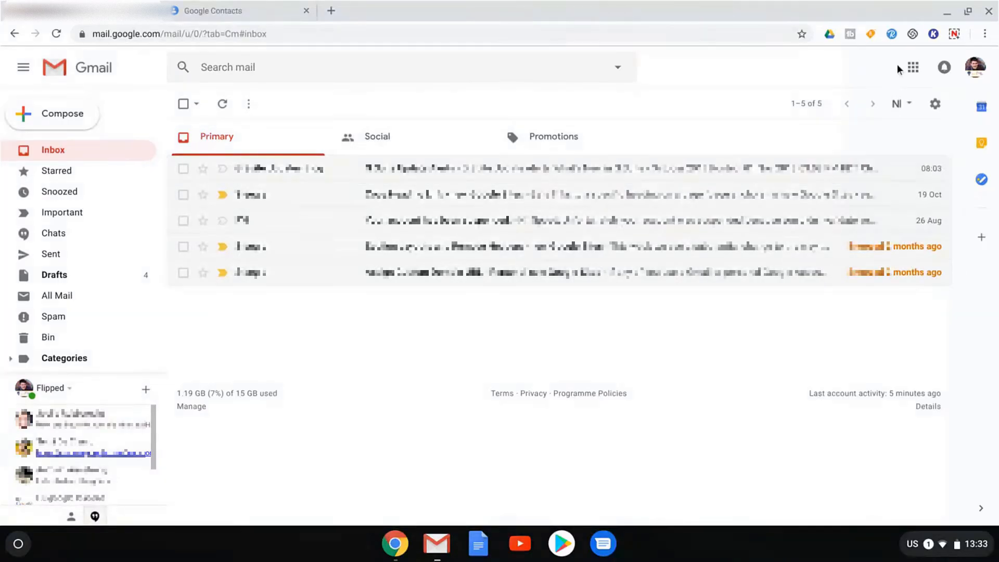
left_click(912, 67)
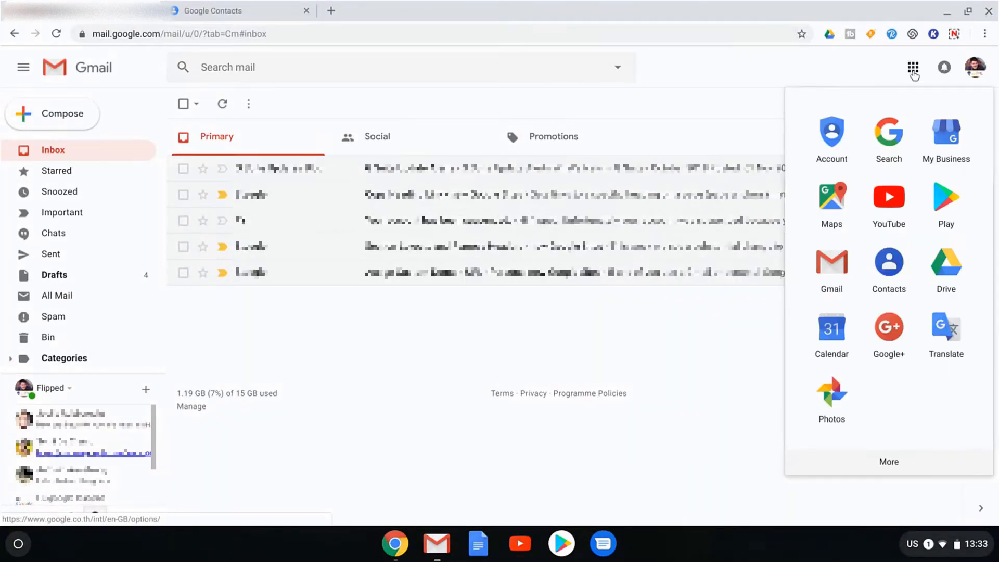
left_click(888, 265)
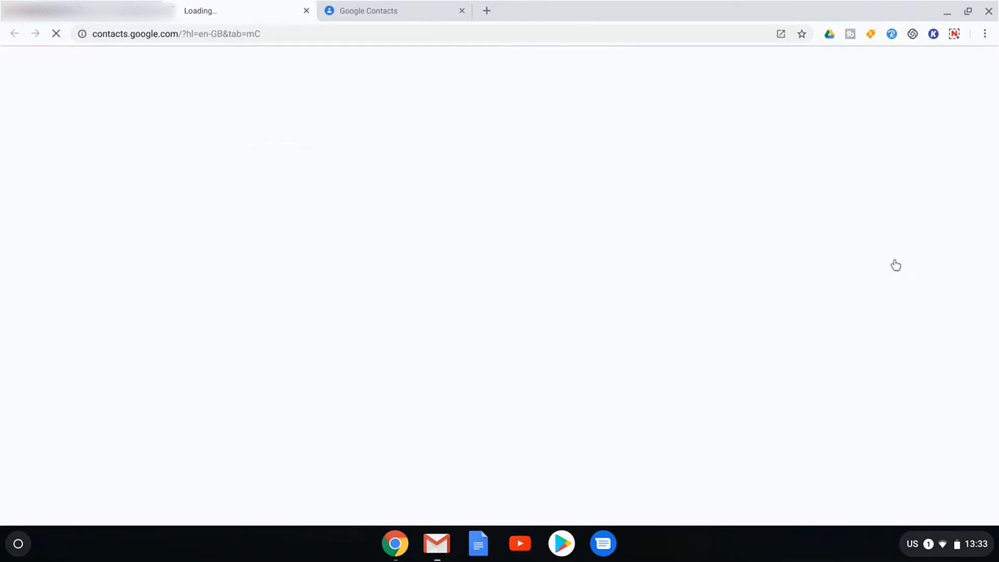